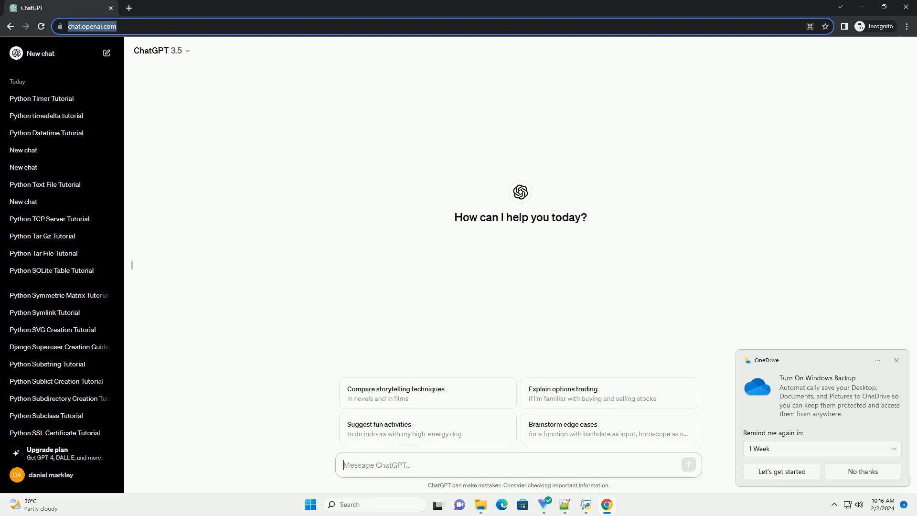
- Ask ChatGPT for an informative Python timestamp tutorial with code examples
{"action": "left_click", "coordinate": [688, 465]}
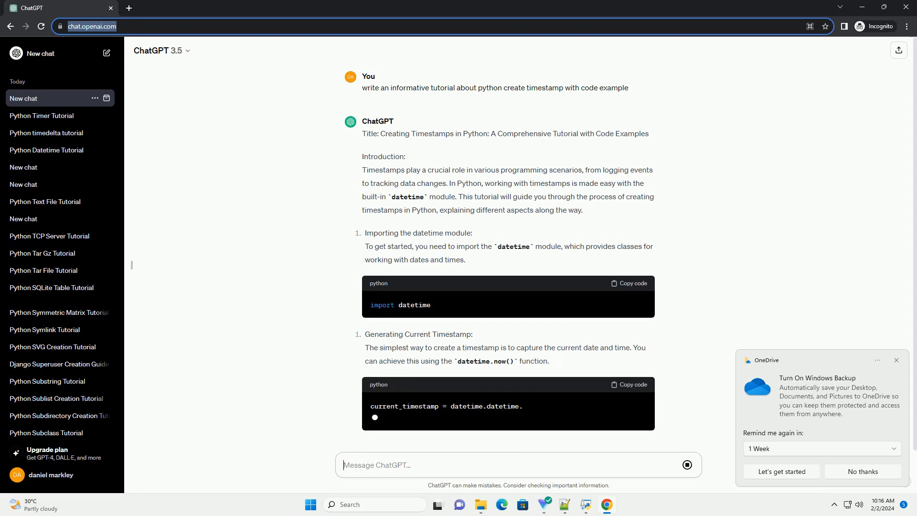
- Scroll through the strftime formatting and string-parsing sections as they generate
{"action": "scroll", "scroll_direction": "down", "scroll_amount": 3}
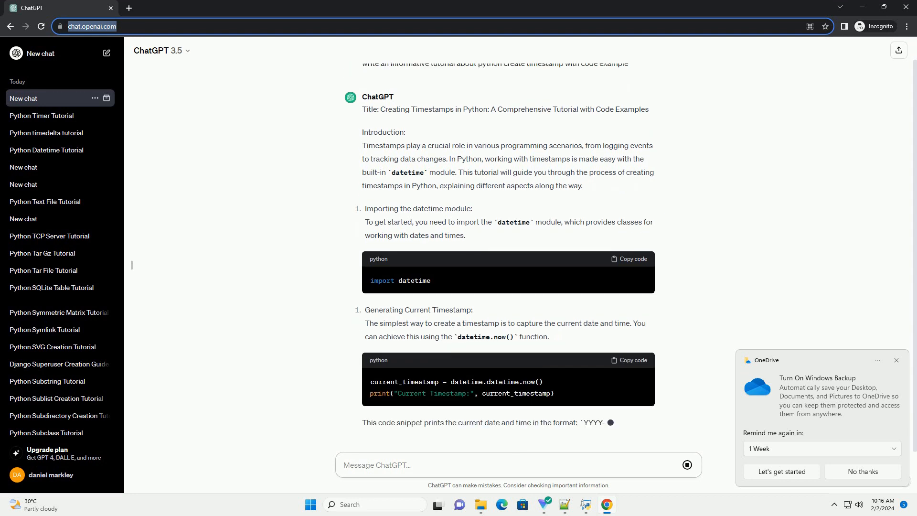
{"action": "scroll", "scroll_direction": "down", "scroll_amount": 3}
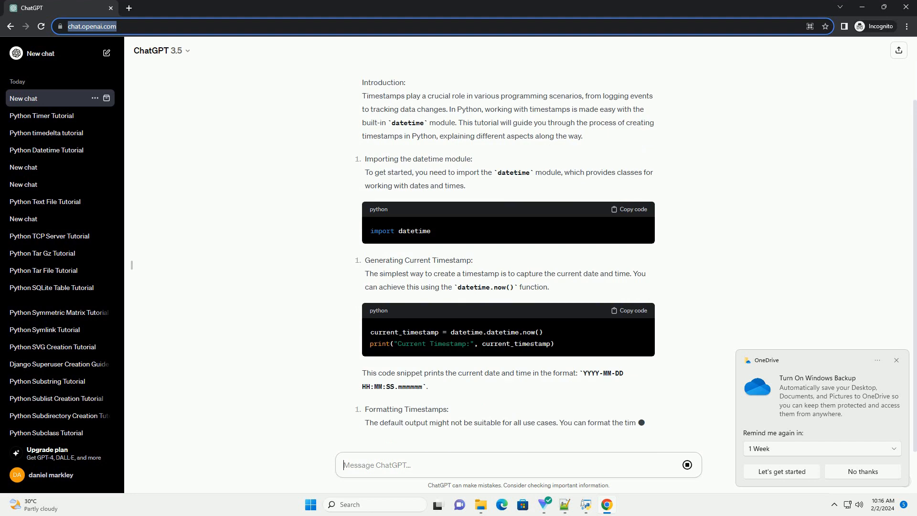
{"action": "scroll", "scroll_direction": "down", "scroll_amount": 3}
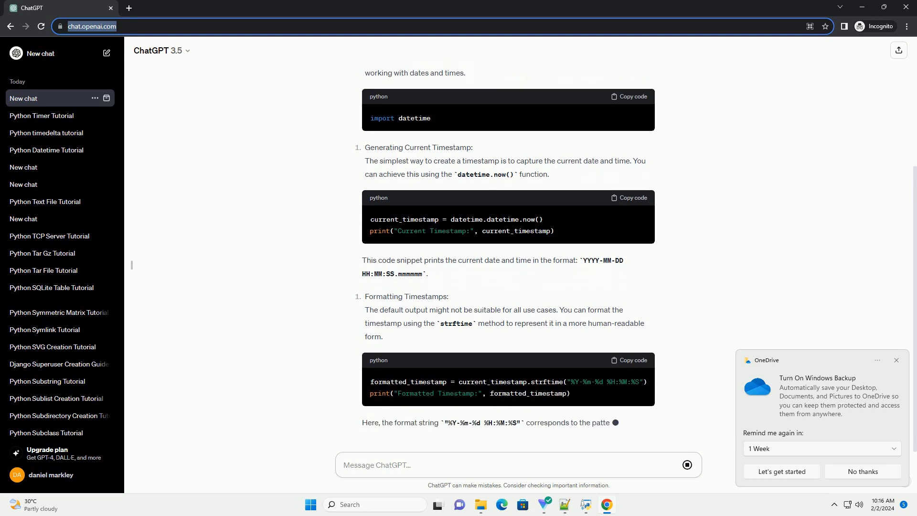
{"action": "scroll", "scroll_direction": "down", "scroll_amount": 3}
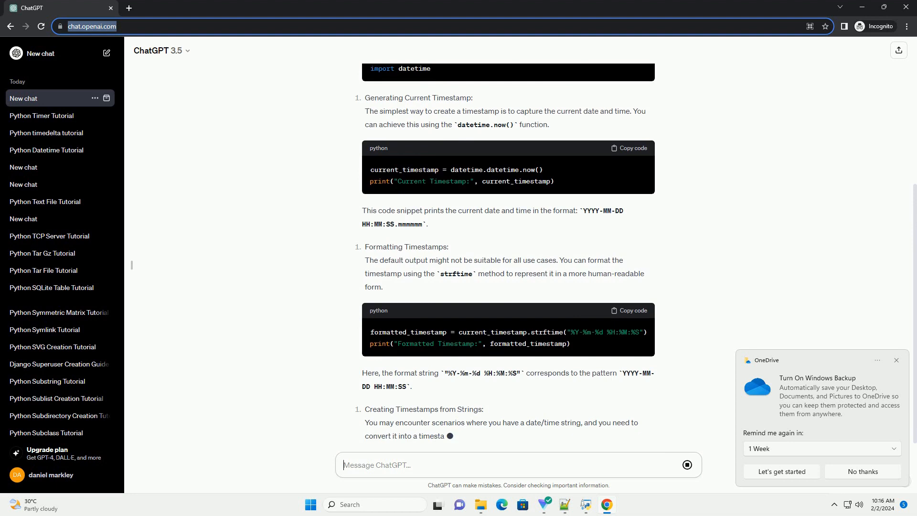
{"action": "scroll", "scroll_direction": "down", "scroll_amount": 3}
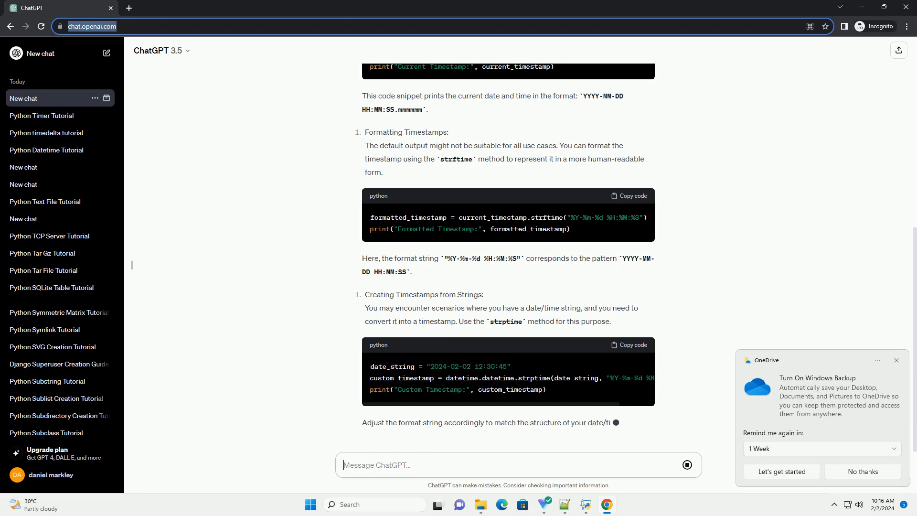
{"action": "scroll", "scroll_direction": "down", "scroll_amount": 3}
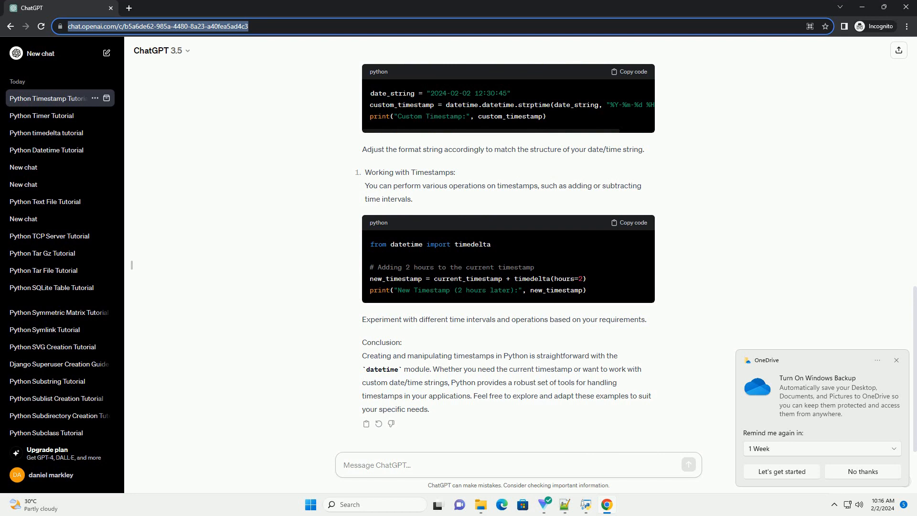
- Wait for the timedelta section and conclusion to finish, then focus the message box
{"action": "left_click", "coordinate": [518, 465]}
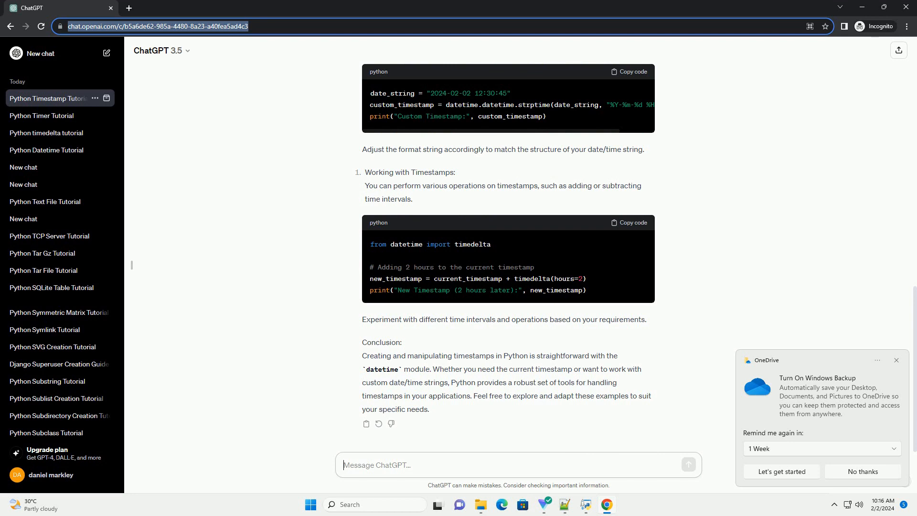